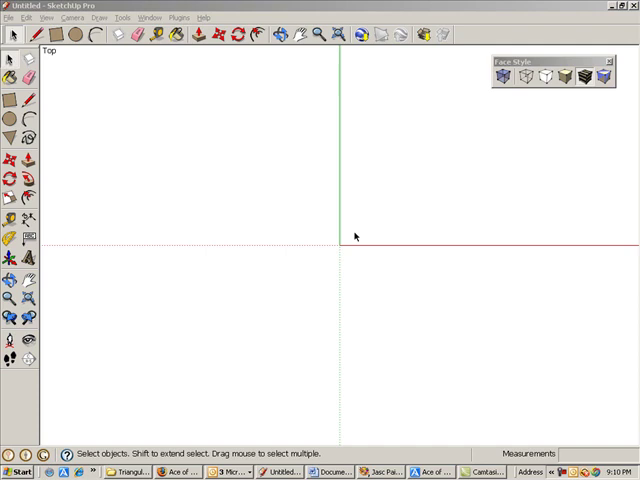
{"action": "mouse_move", "coordinate": [58, 72]}
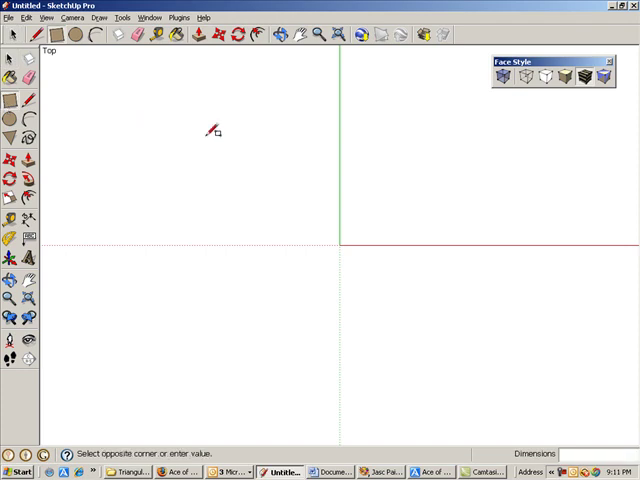
- Draw a square face on the ground plane as the cube's base
{"action": "left_click_drag", "start_coordinate": [212, 132], "coordinate": [400, 296]}
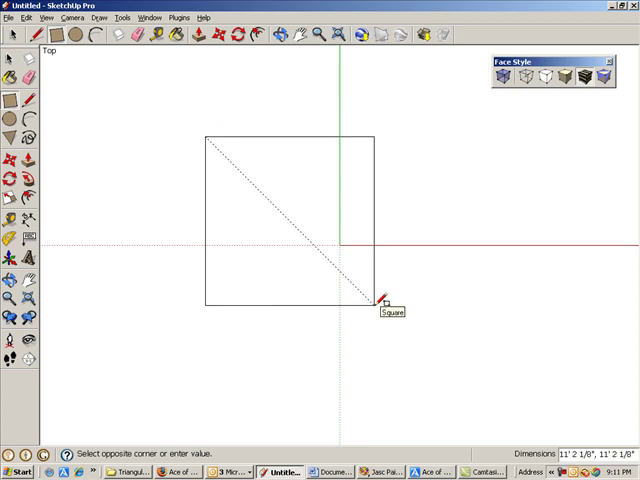
{"action": "left_click", "coordinate": [384, 304]}
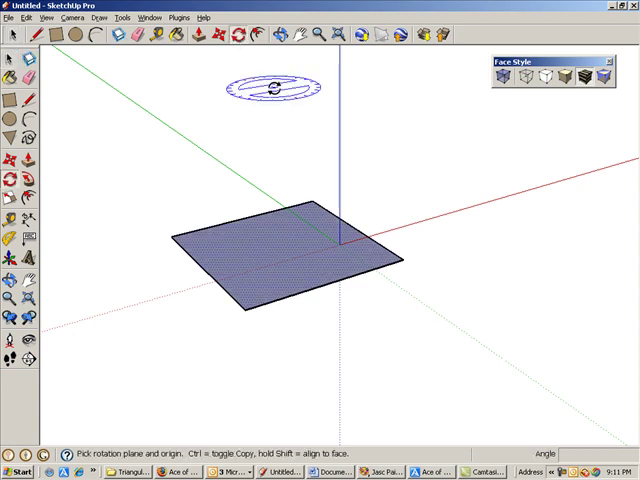
{"action": "mouse_move", "coordinate": [312, 152]}
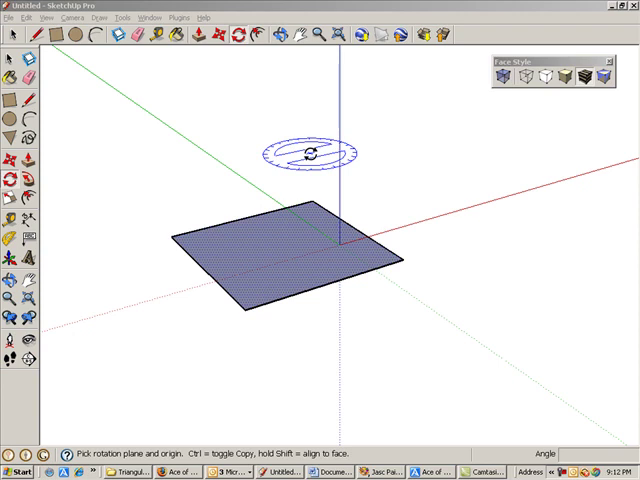
{"action": "mouse_move", "coordinate": [232, 316]}
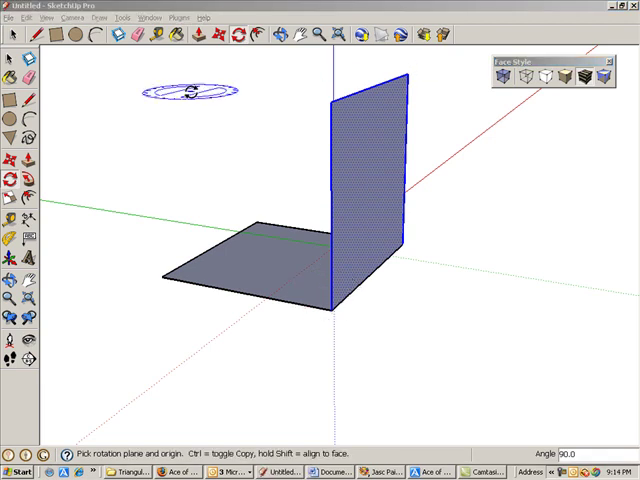
- Push/Pull the square face up to full height, forming a solid cube
{"action": "left_click", "coordinate": [30, 162]}
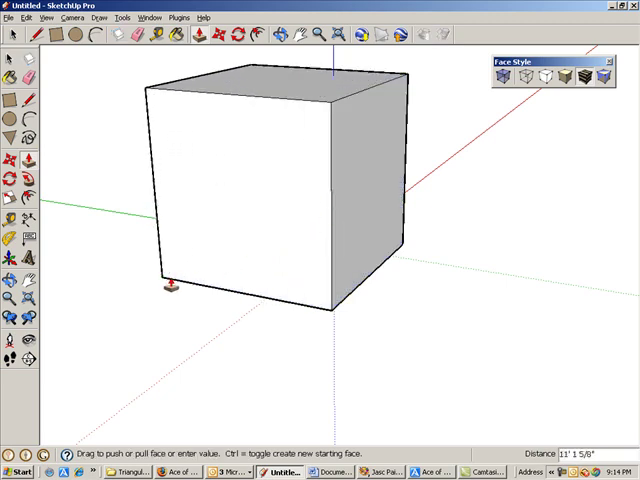
{"action": "mouse_move", "coordinate": [204, 350]}
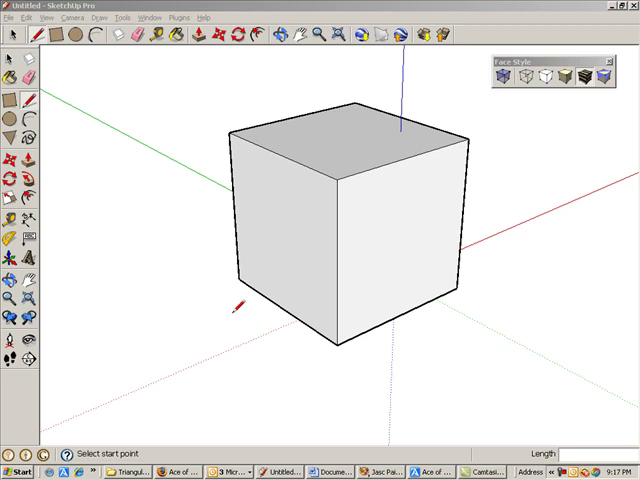
{"action": "mouse_move", "coordinate": [328, 336]}
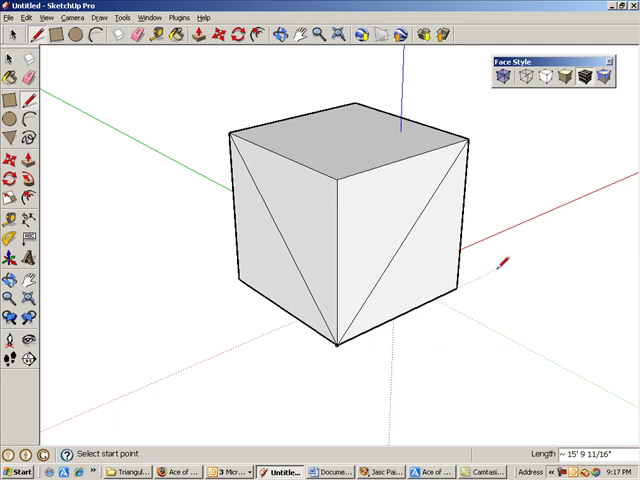
- Draw diagonal edges across two cube faces, slicing a triangular section through its interior
{"action": "left_click", "coordinate": [504, 76]}
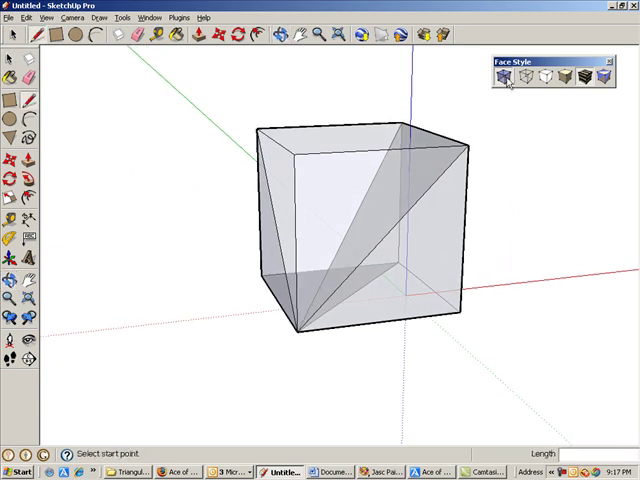
{"action": "left_click", "coordinate": [508, 78]}
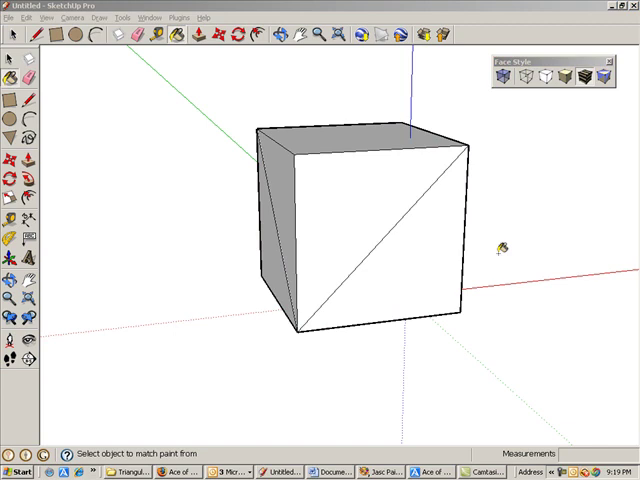
{"action": "mouse_move", "coordinate": [262, 76]}
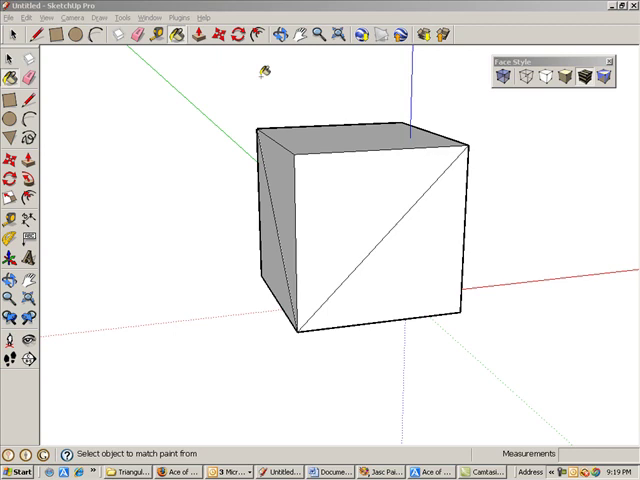
- Load a red colour from the Materials panel, ready to paint the sections
{"action": "left_click", "coordinate": [176, 36]}
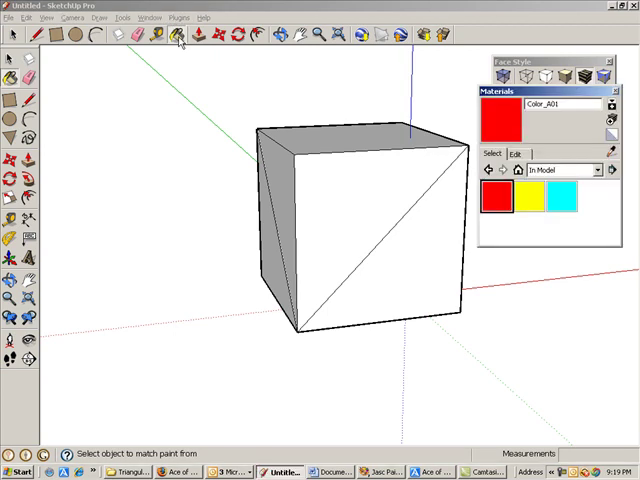
{"action": "mouse_move", "coordinate": [498, 196]}
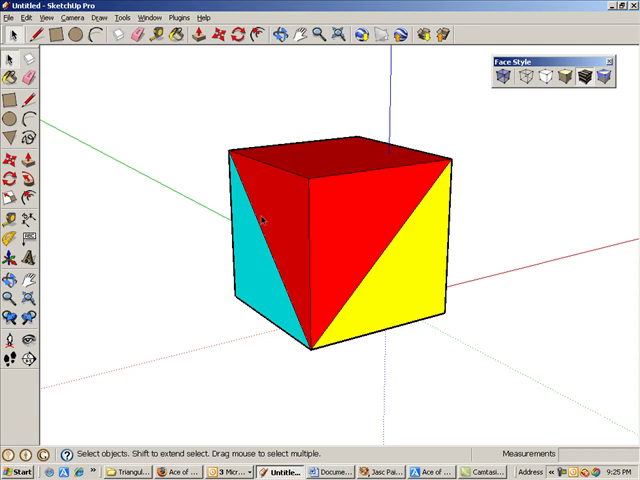
{"action": "mouse_move", "coordinate": [348, 232]}
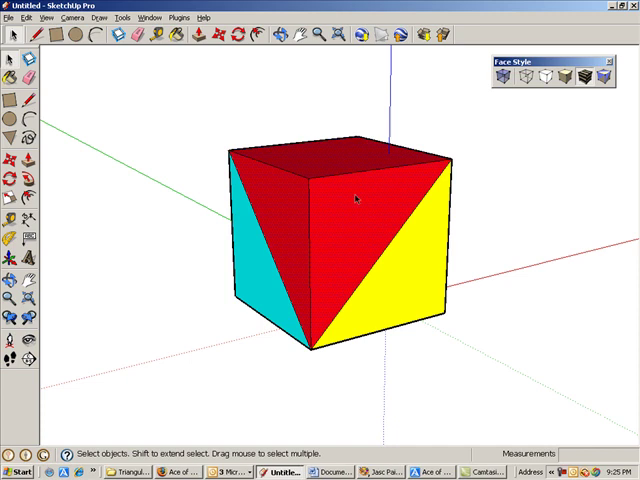
- Group the red pyramid into one object and pick it up to lift it
{"action": "right_click", "coordinate": [356, 200]}
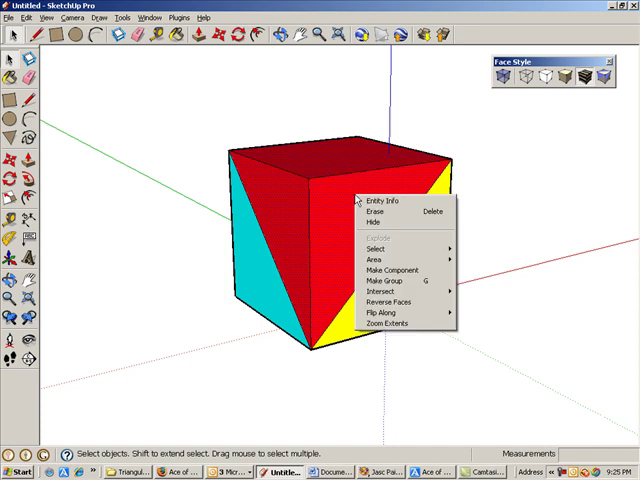
{"action": "mouse_move", "coordinate": [400, 280]}
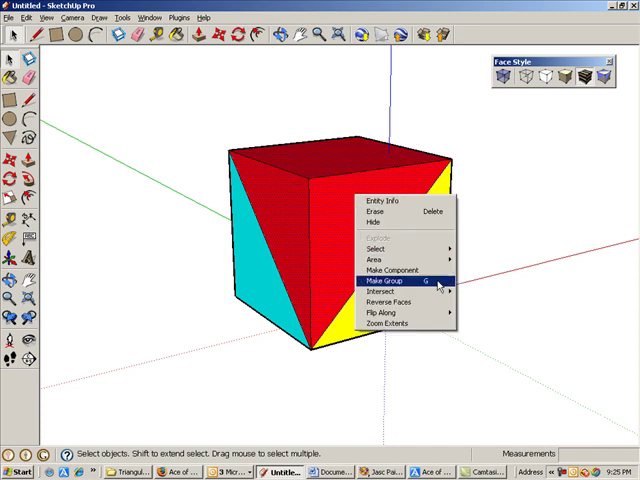
{"action": "left_click", "coordinate": [382, 276]}
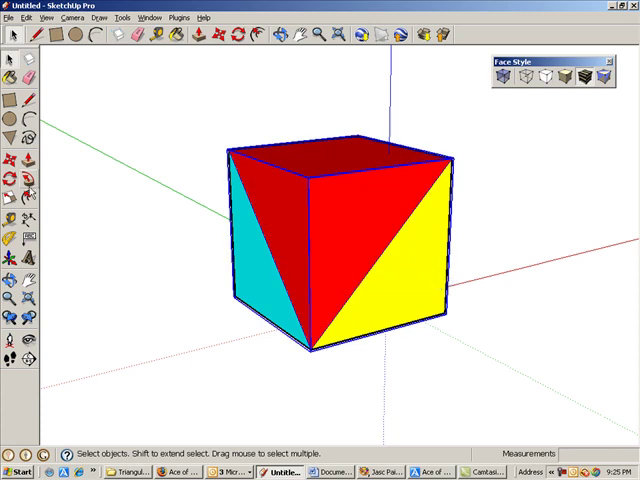
{"action": "left_click", "coordinate": [8, 164]}
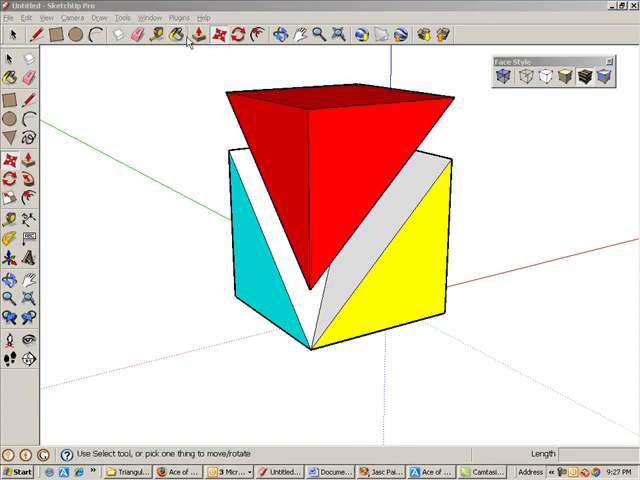
- Set the red pyramid down above the cube, then group and pull the yellow and cyan pyramids away
{"action": "left_click", "coordinate": [172, 36]}
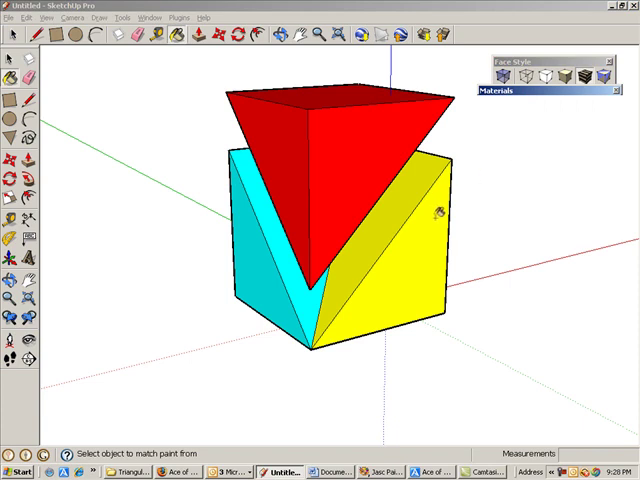
{"action": "right_click", "coordinate": [440, 216]}
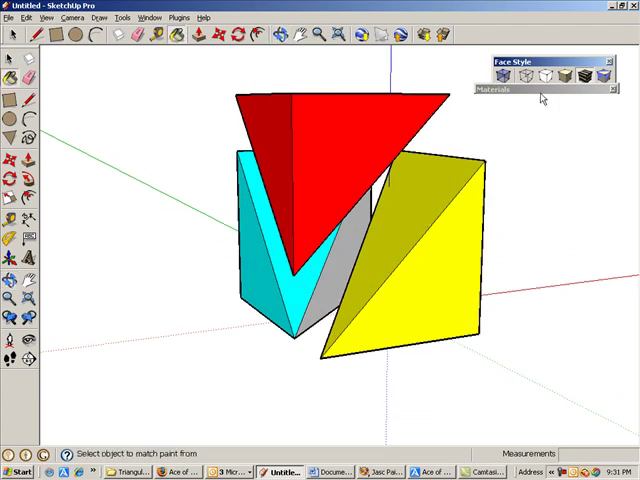
{"action": "left_click", "coordinate": [490, 90]}
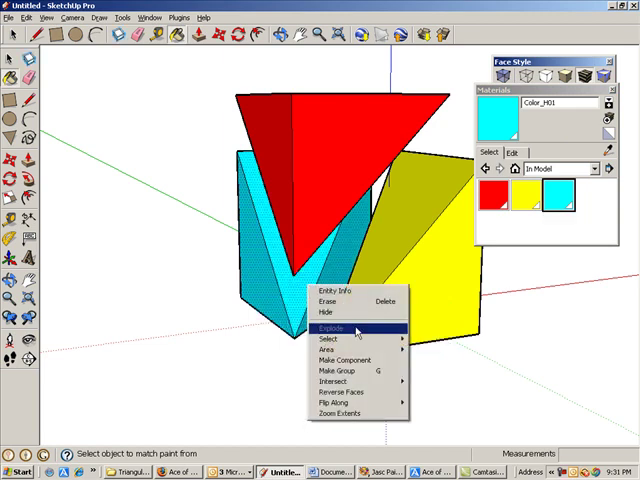
{"action": "left_click", "coordinate": [332, 328]}
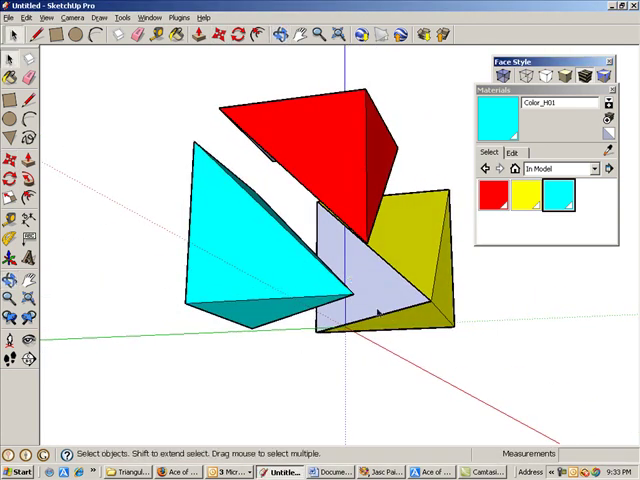
{"action": "mouse_move", "coordinate": [420, 352]}
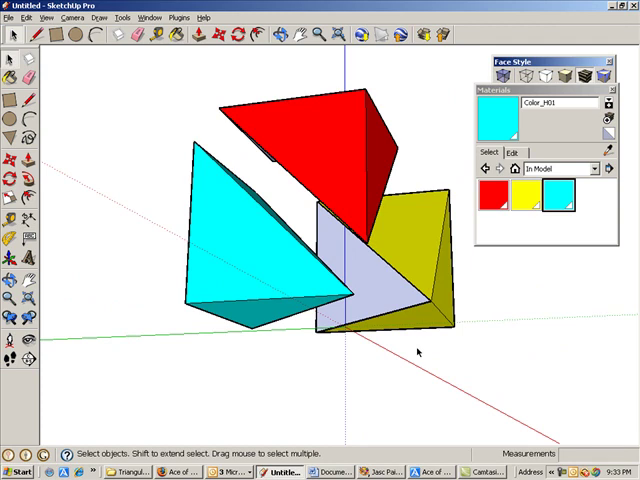
{"action": "mouse_move", "coordinate": [436, 266]}
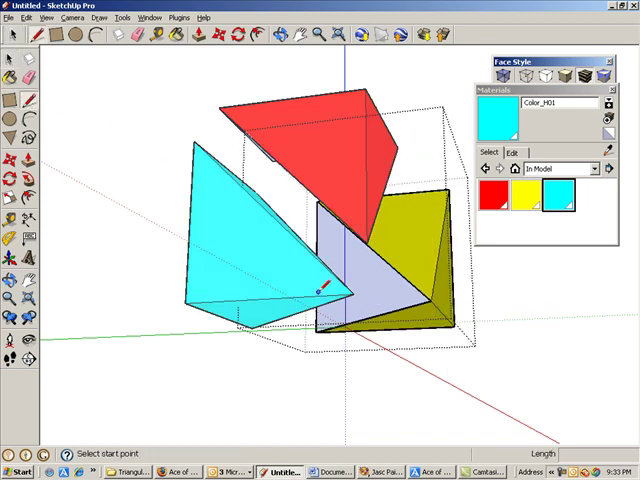
- Inside the yellow group, paint the grey inner face with Color_J01 yellow and close the group
{"action": "left_click", "coordinate": [320, 290]}
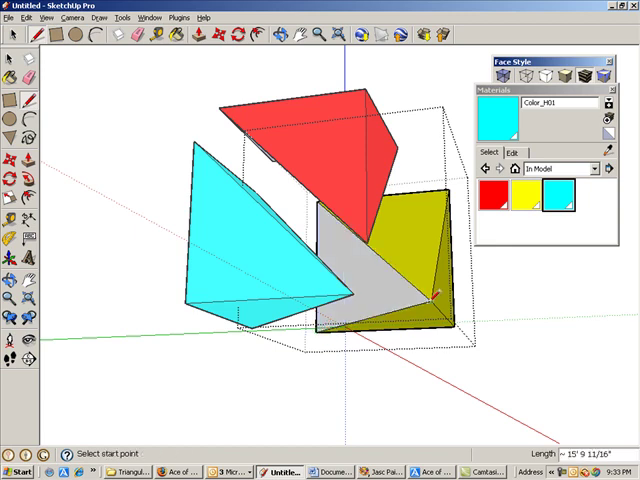
{"action": "mouse_move", "coordinate": [532, 202]}
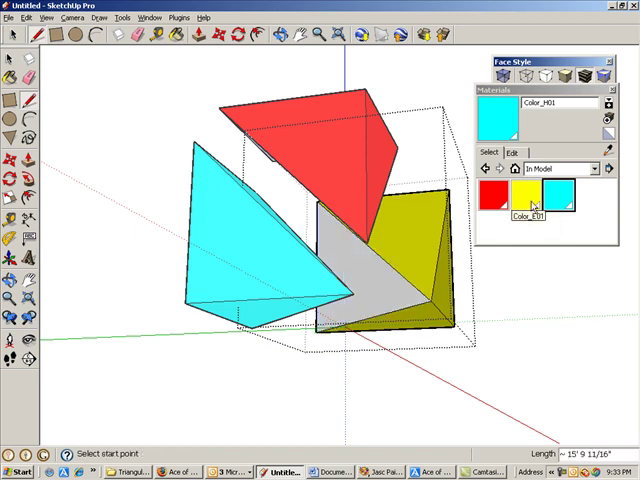
{"action": "left_click", "coordinate": [532, 192]}
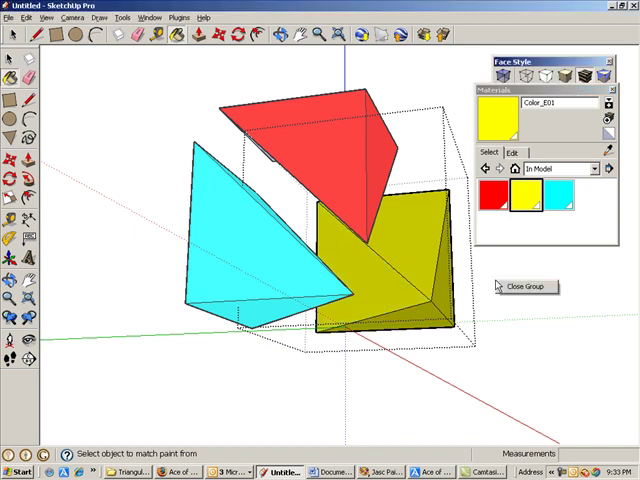
{"action": "left_click", "coordinate": [528, 288]}
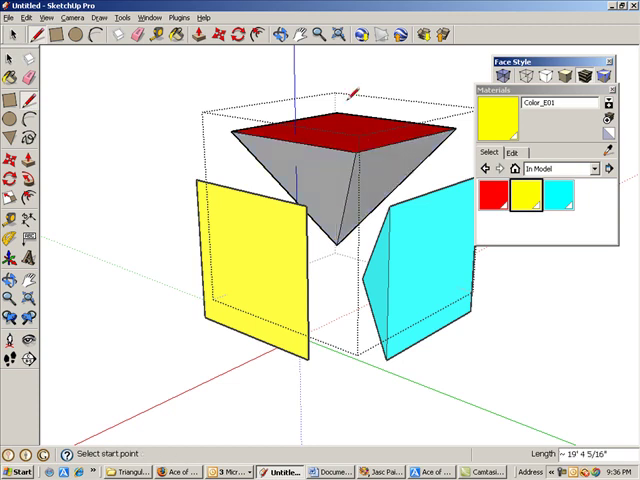
{"action": "mouse_move", "coordinate": [492, 192]}
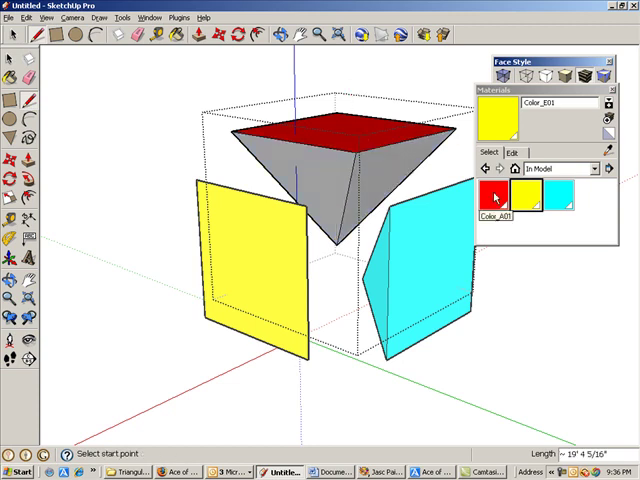
- Inside the red group, paint the grey inner faces with Color_A01 red and close the group
{"action": "left_click", "coordinate": [492, 196]}
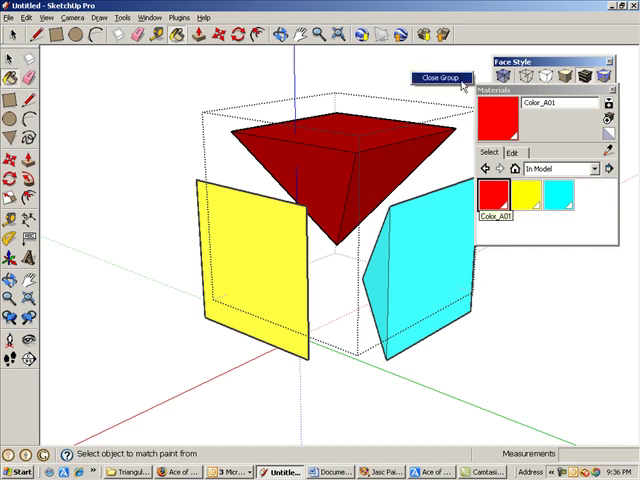
{"action": "left_click", "coordinate": [424, 76]}
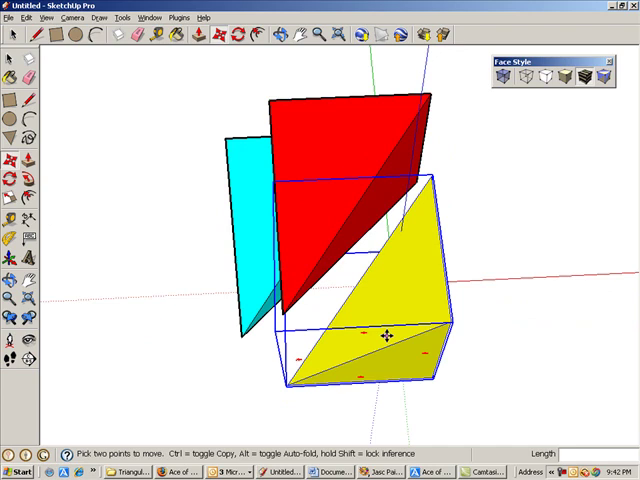
- Set the rotation pivot on the yellow pyramid inside the cube outline
{"action": "left_click", "coordinate": [8, 176]}
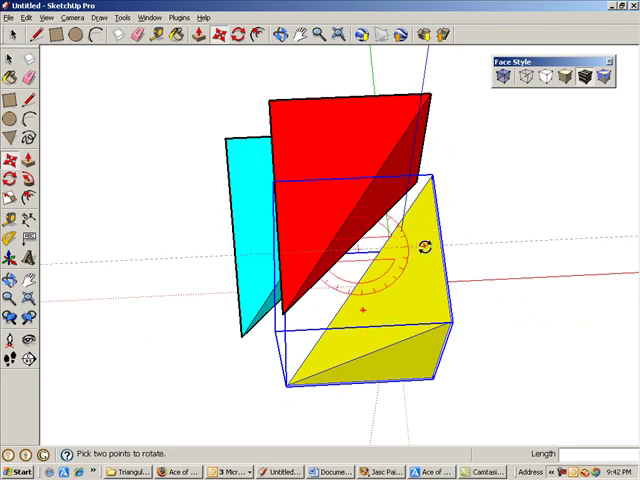